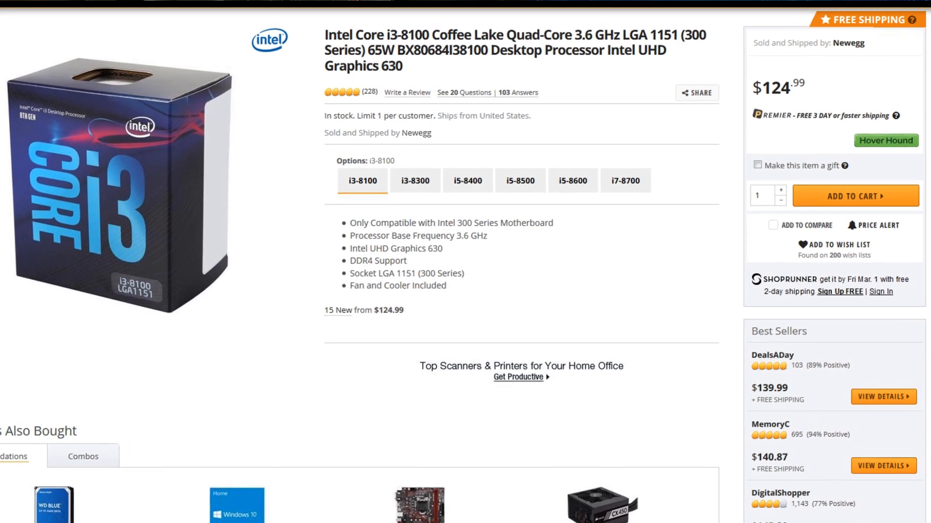
scroll("down", 3)
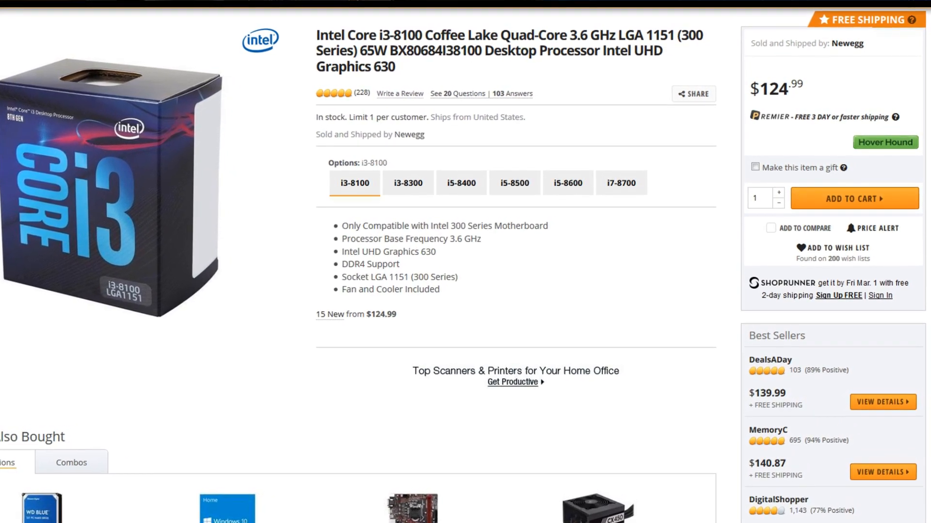